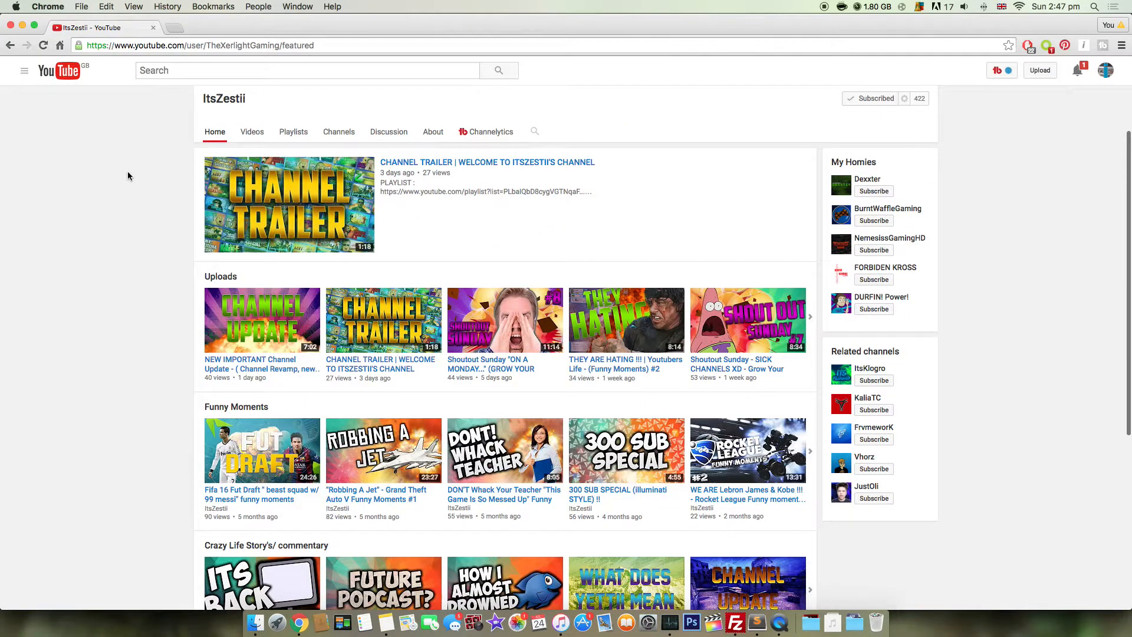
- Scroll down ItsZestii's channel page and open its Videos tab of uploads
scroll("down", 3)
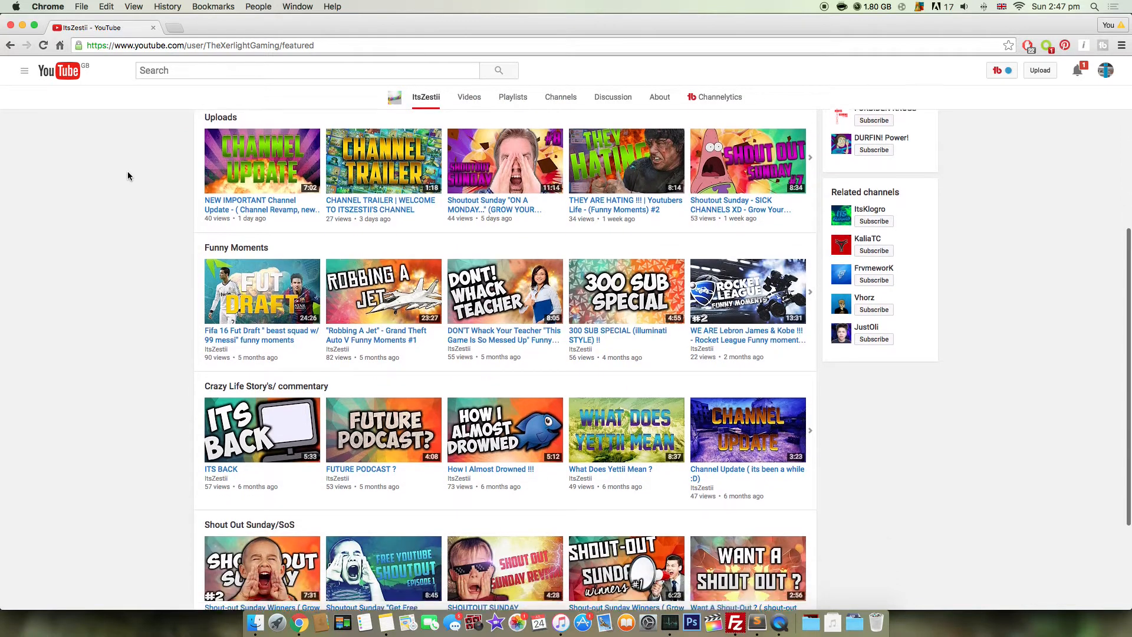
scroll("down", 3)
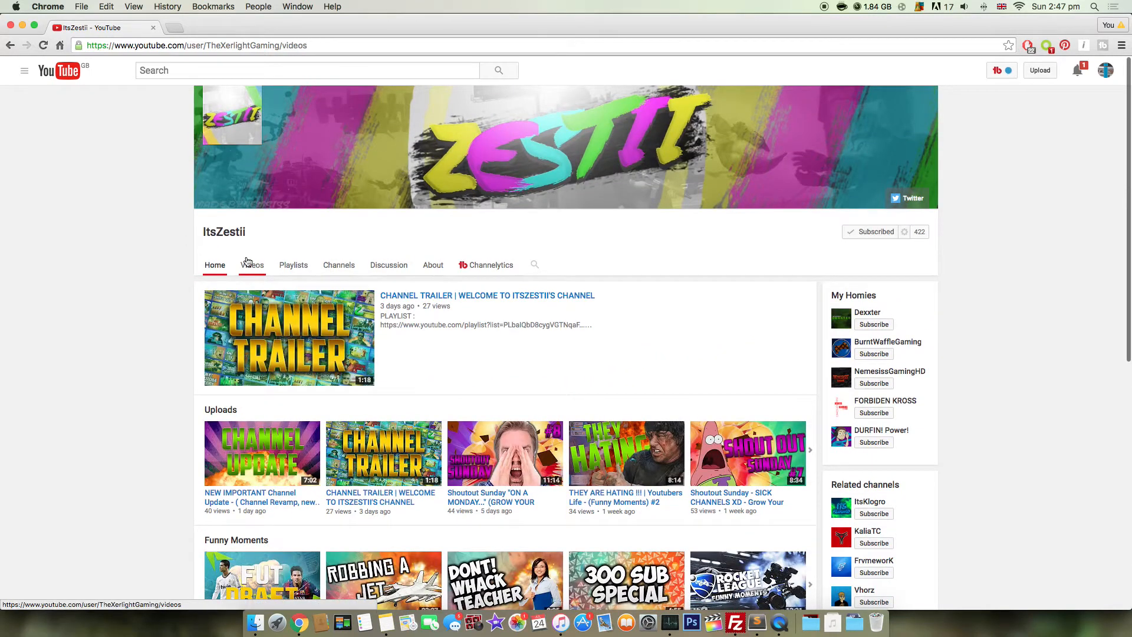
left_click(252, 265)
type("tech nation")
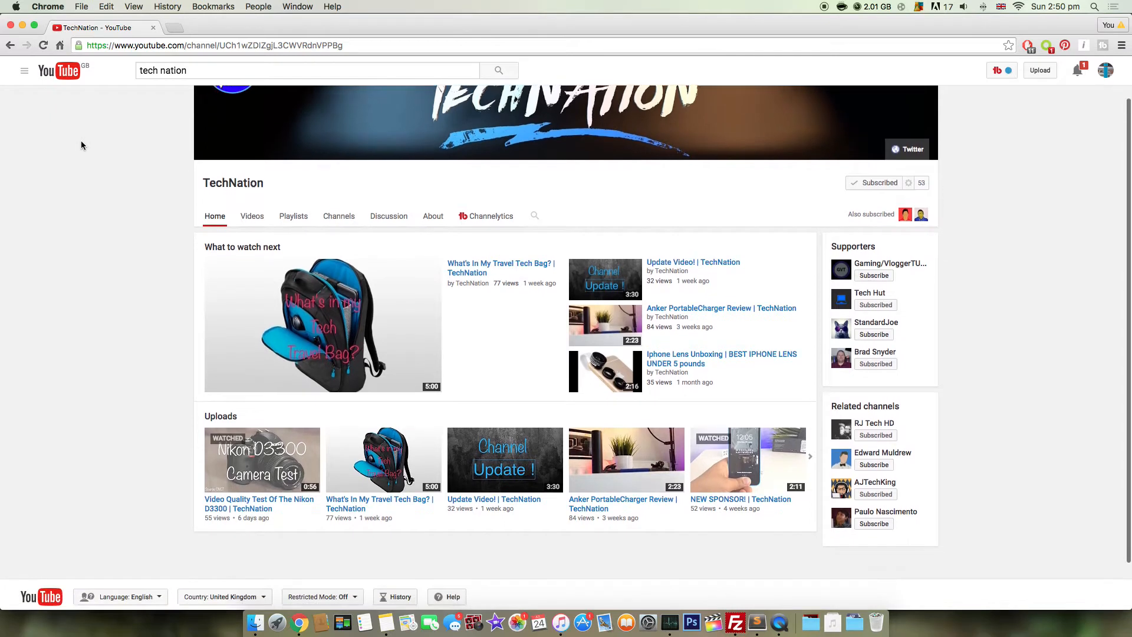
- Open TechNation's Videos tab and scroll down through its Uploads grid
scroll("down", 3)
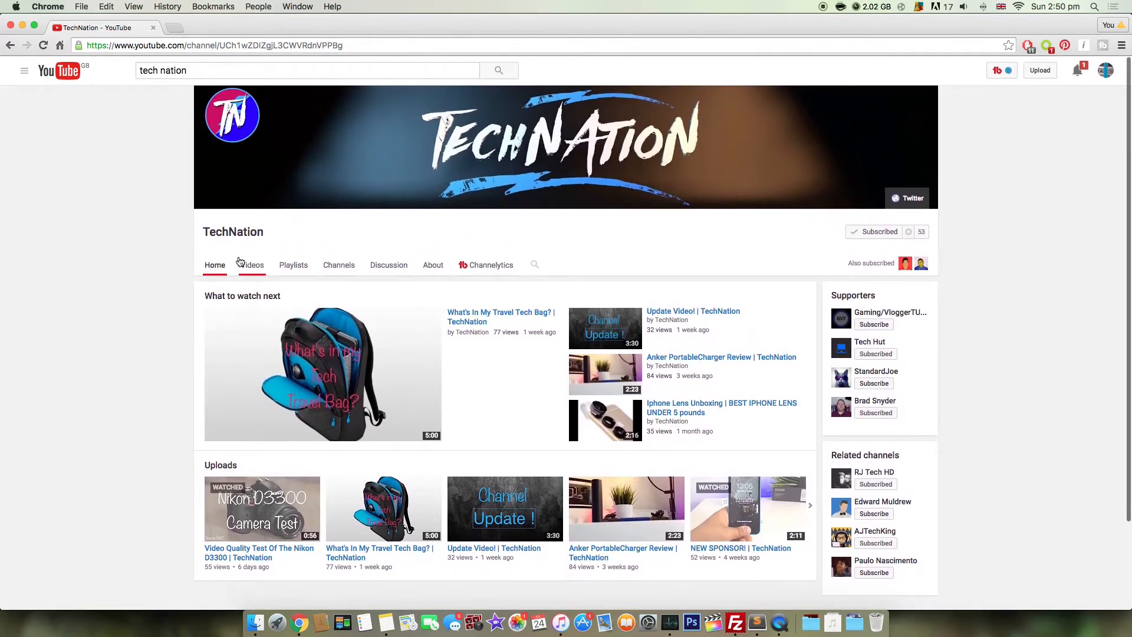
left_click(252, 264)
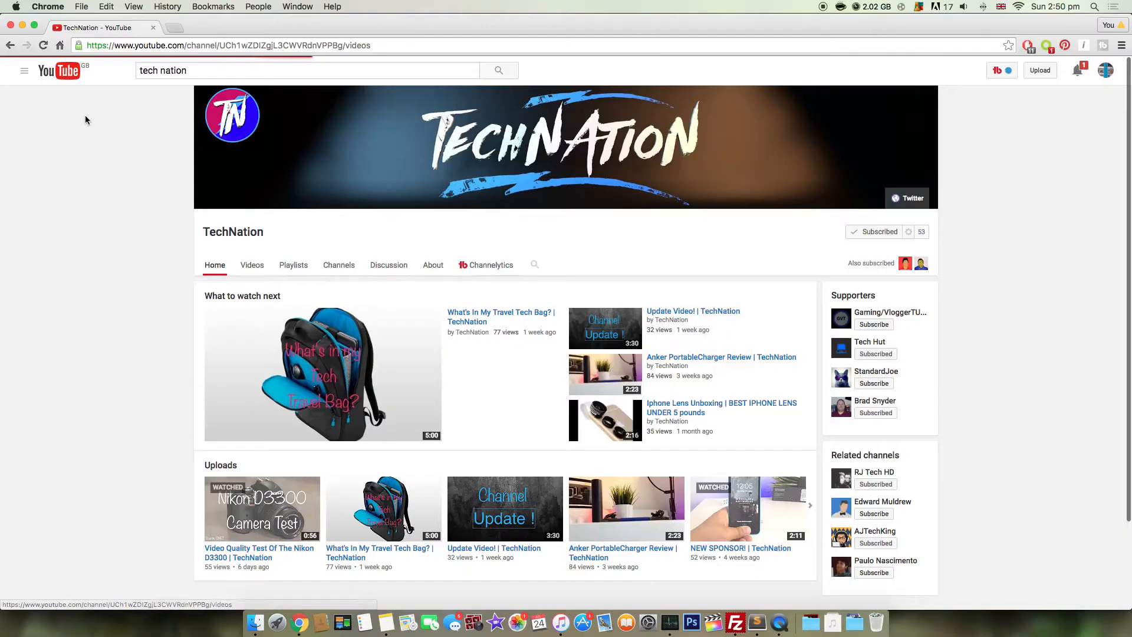
left_click(251, 265)
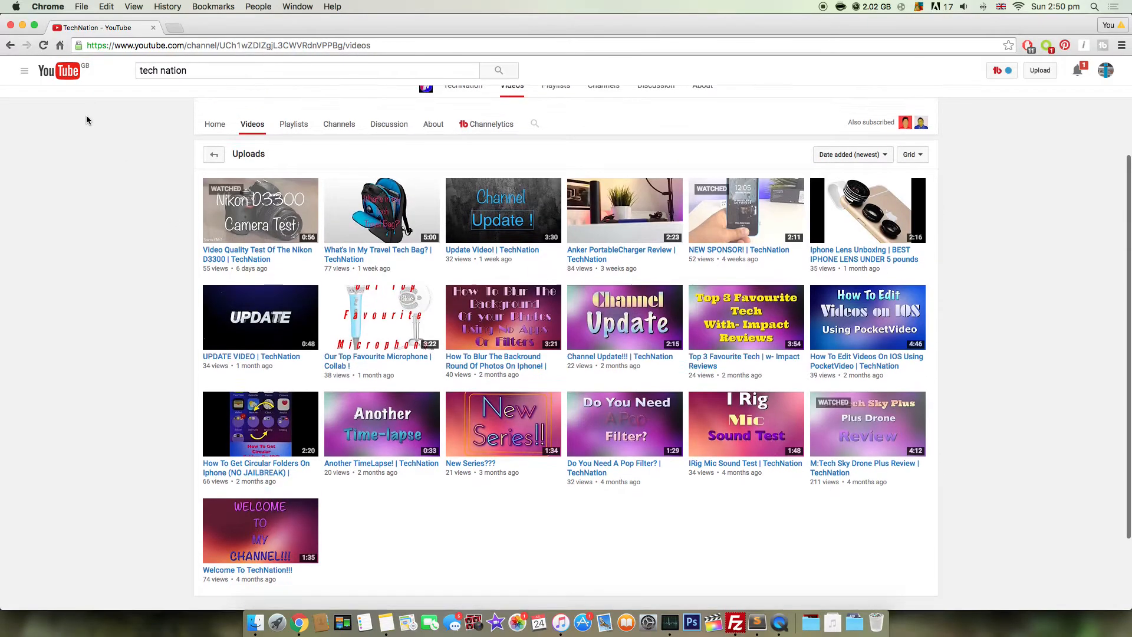
scroll("up", 3)
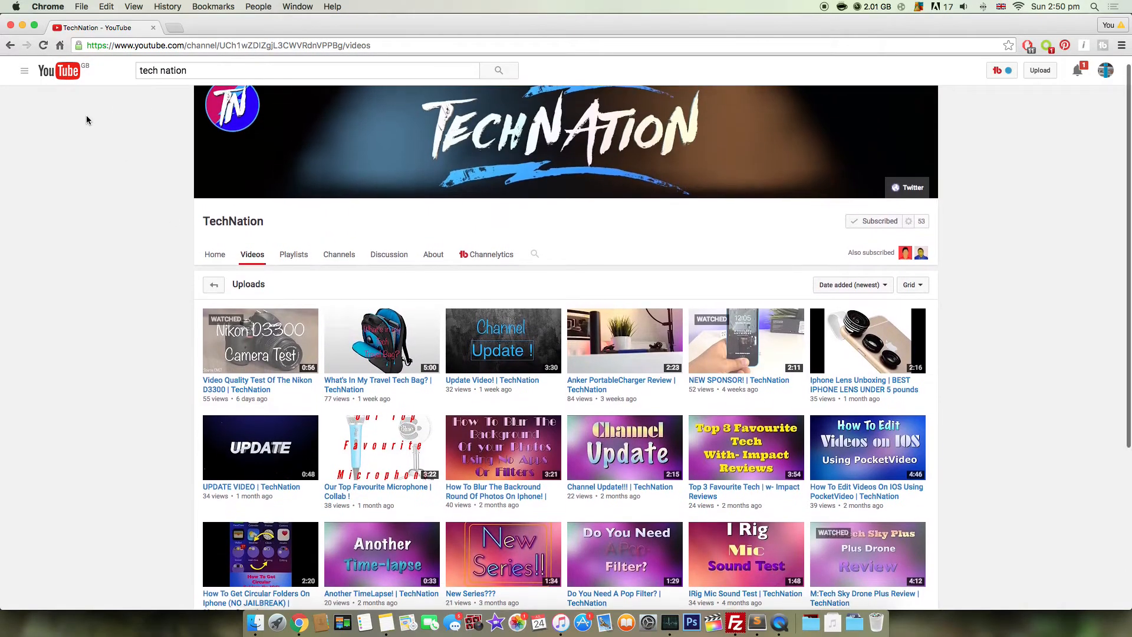
scroll("down", 3)
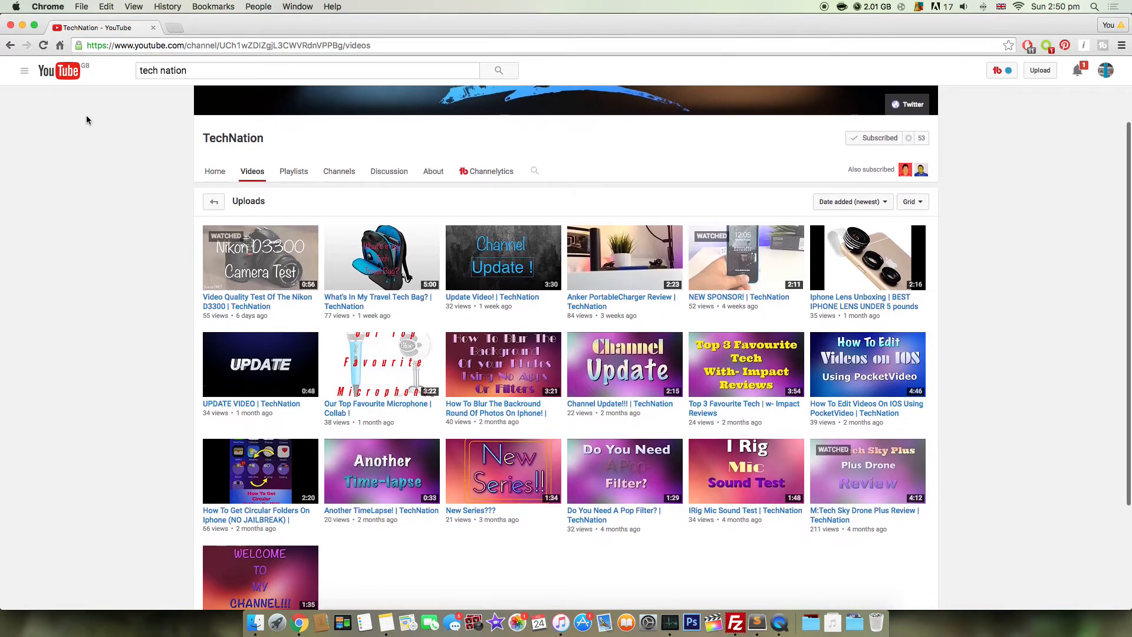
scroll("down", 3)
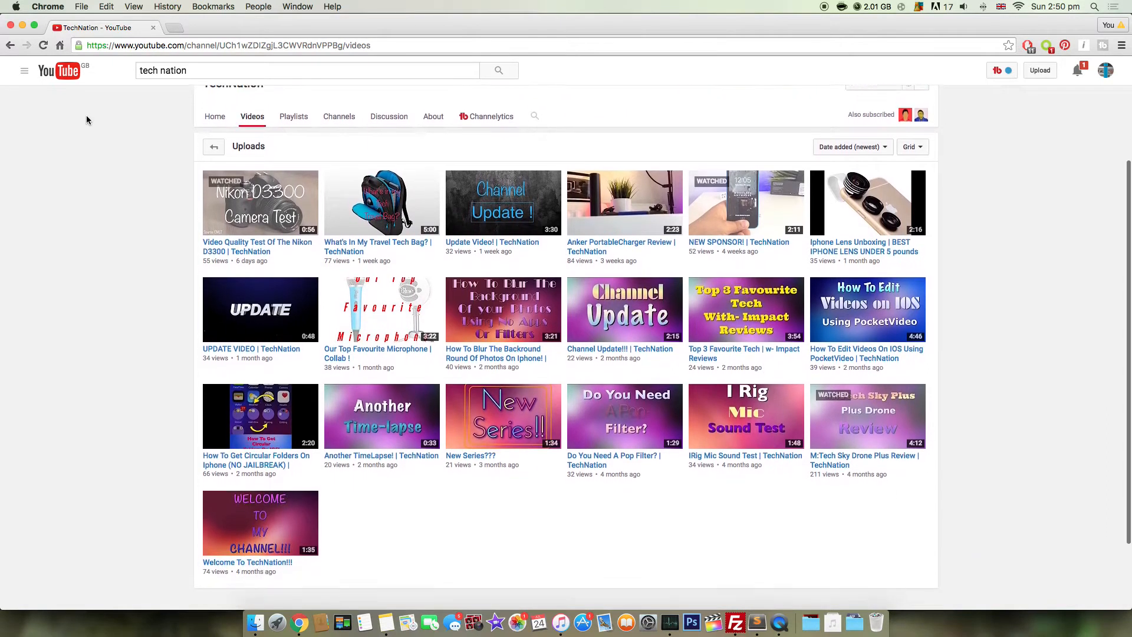
scroll("down", 3)
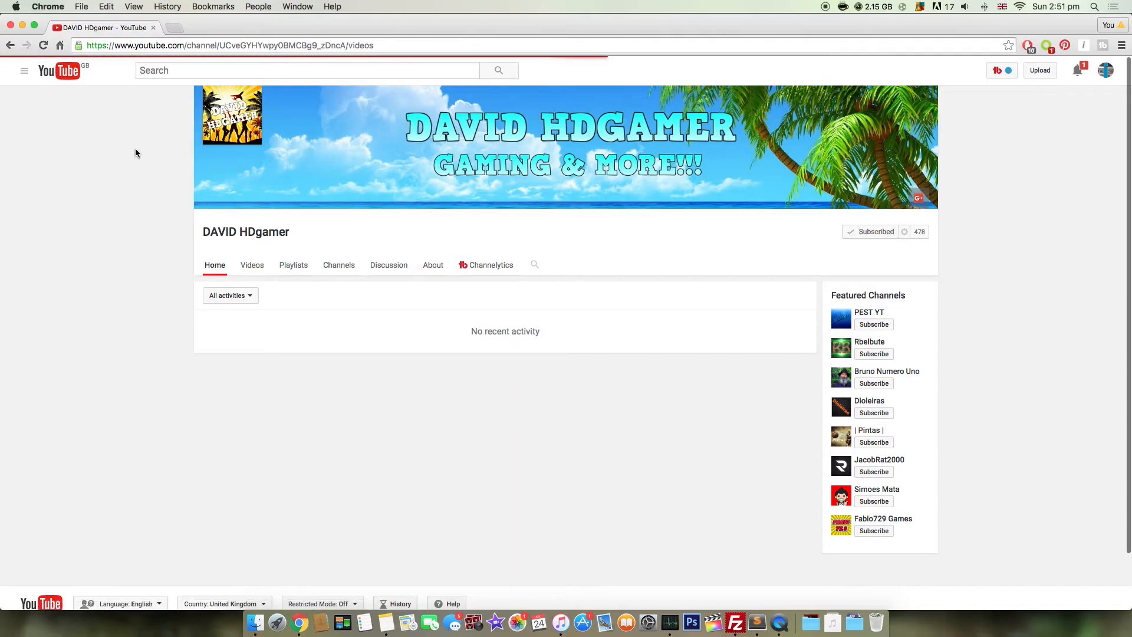
- Open DAVID HDgamer's Videos tab and scroll down toward the Load more button
left_click(252, 265)
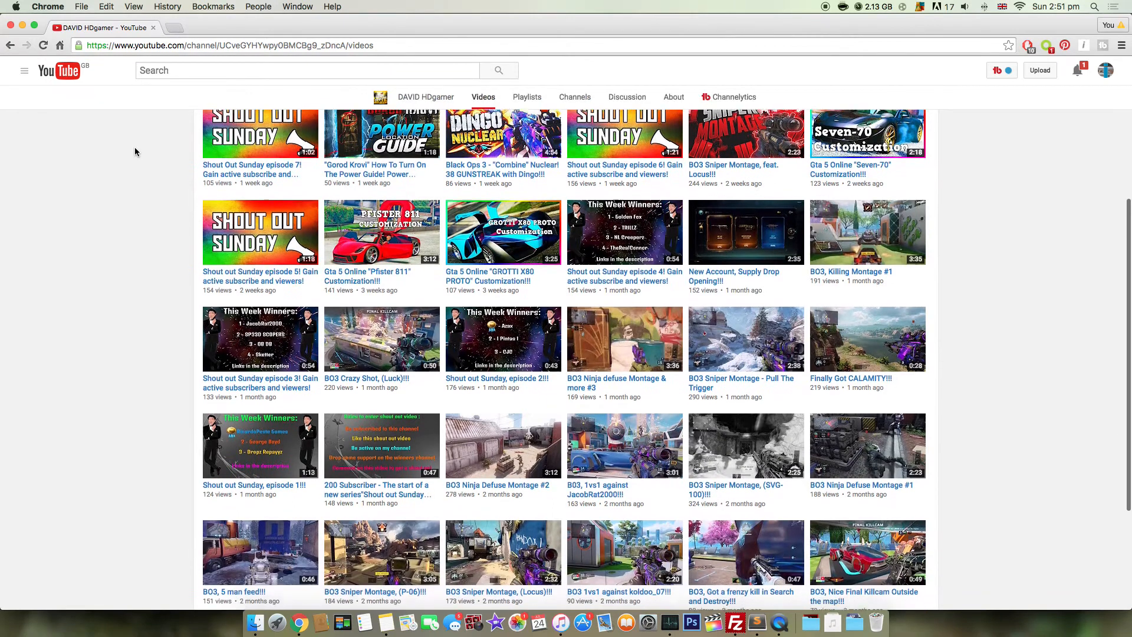
scroll("down", 3)
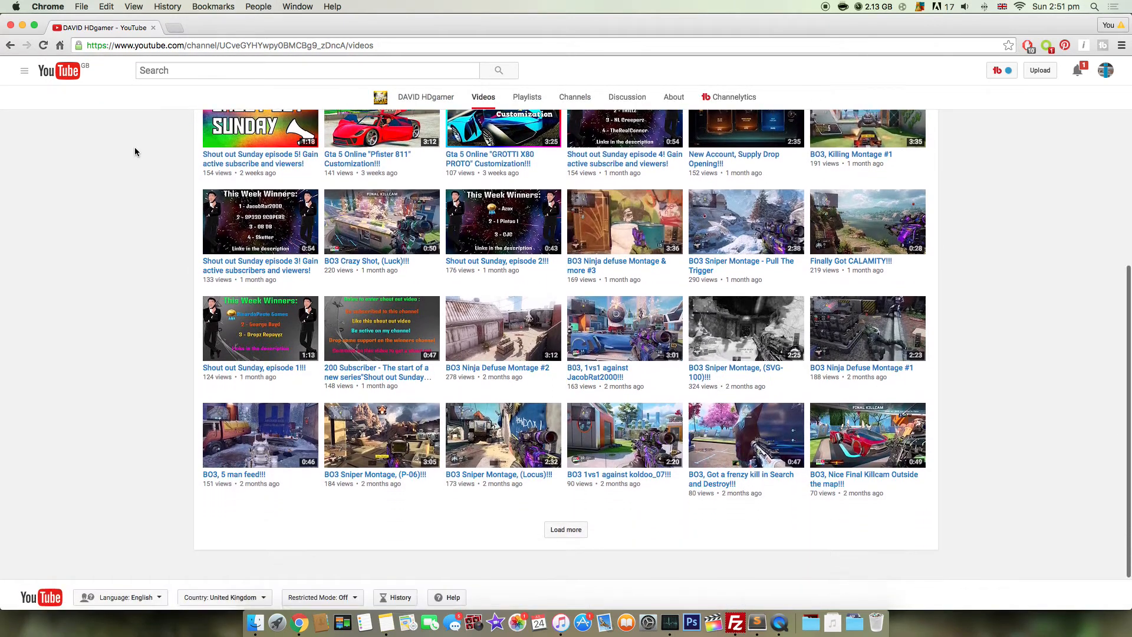
scroll("down", 3)
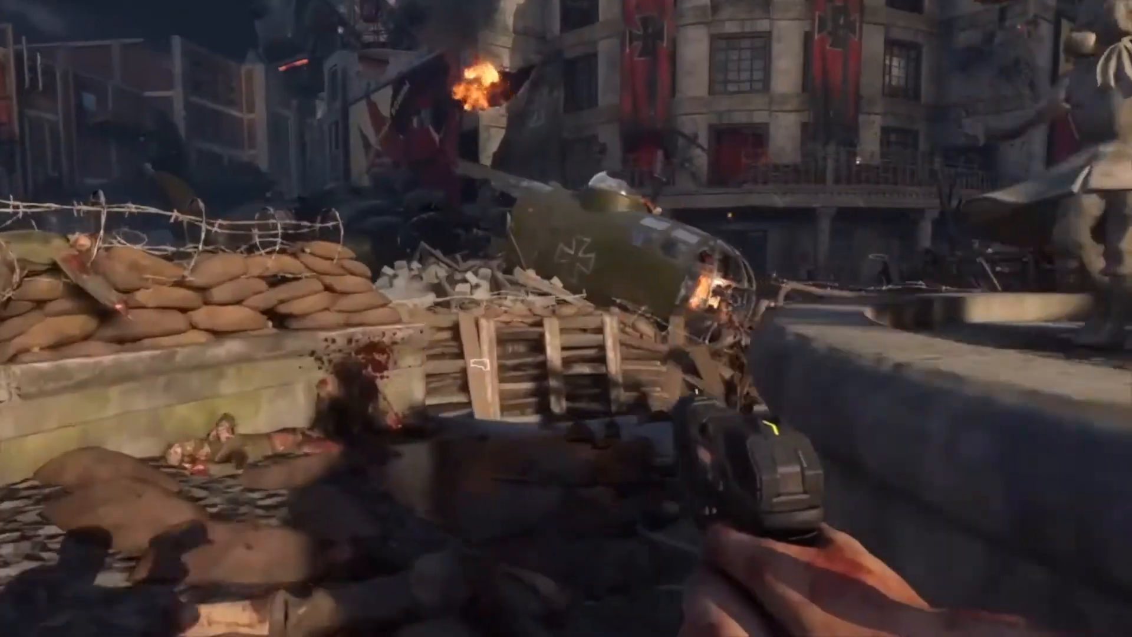
mouse_move(566, 318)
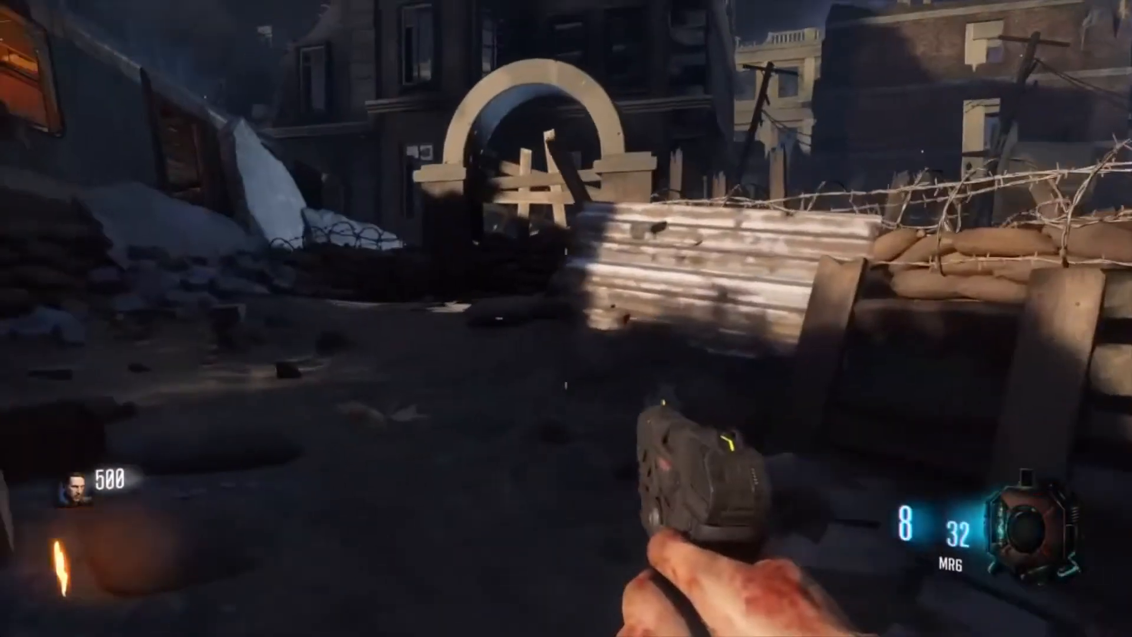